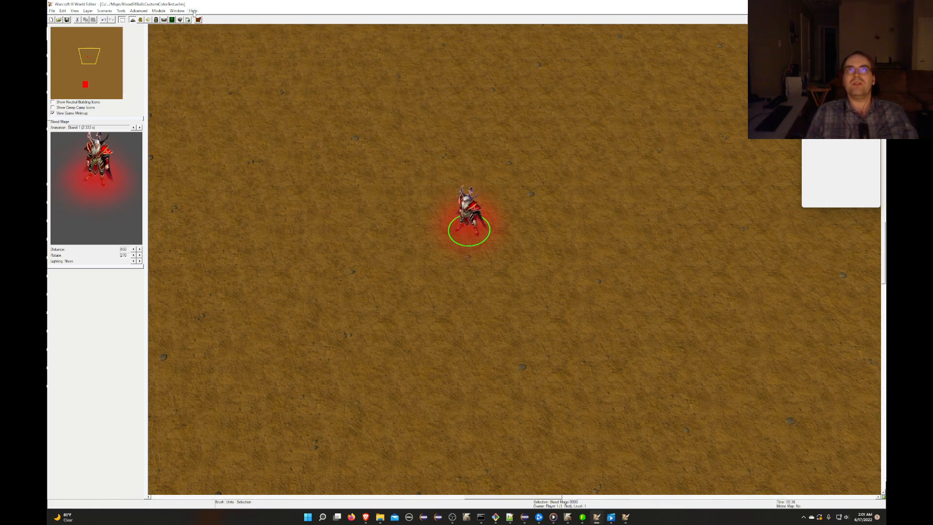
# - Read the editor's version in About Warcraft III World Editor and dismiss it
pyautogui.click(192, 11)
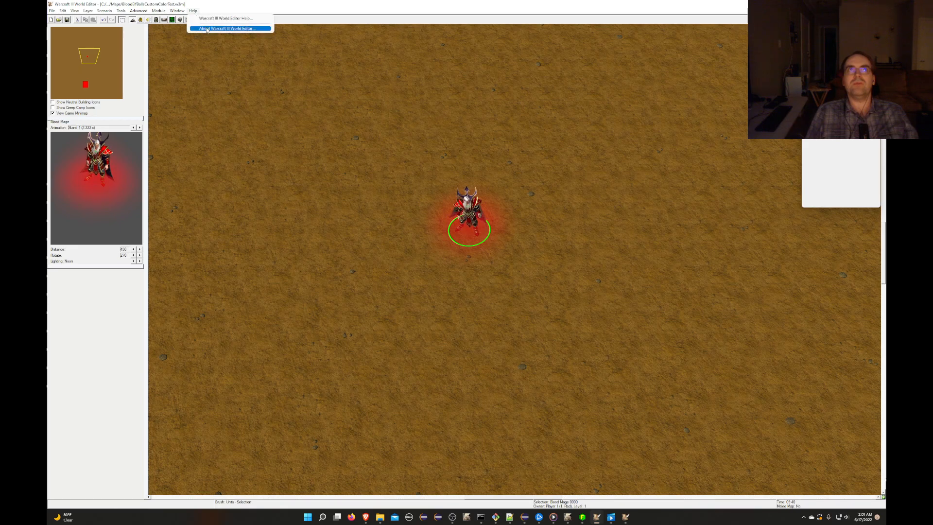
pyautogui.click(228, 28)
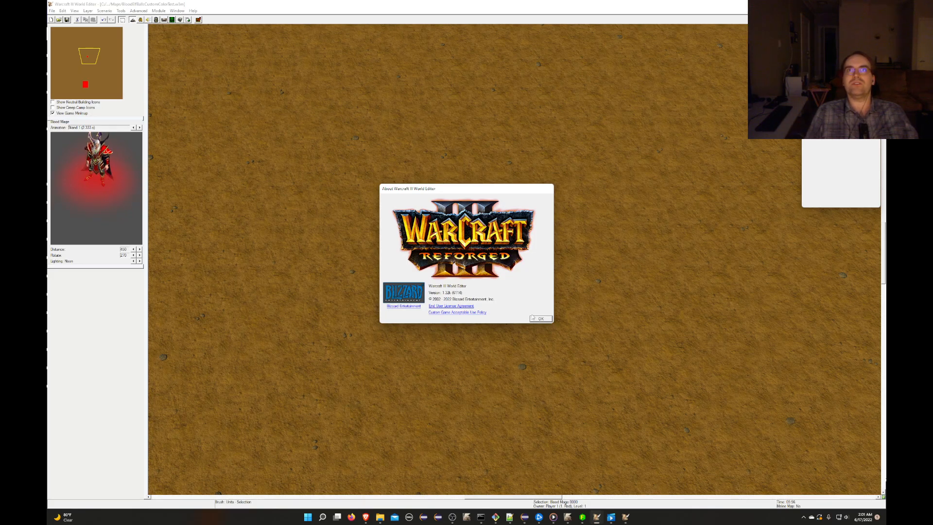
pyautogui.click(540, 319)
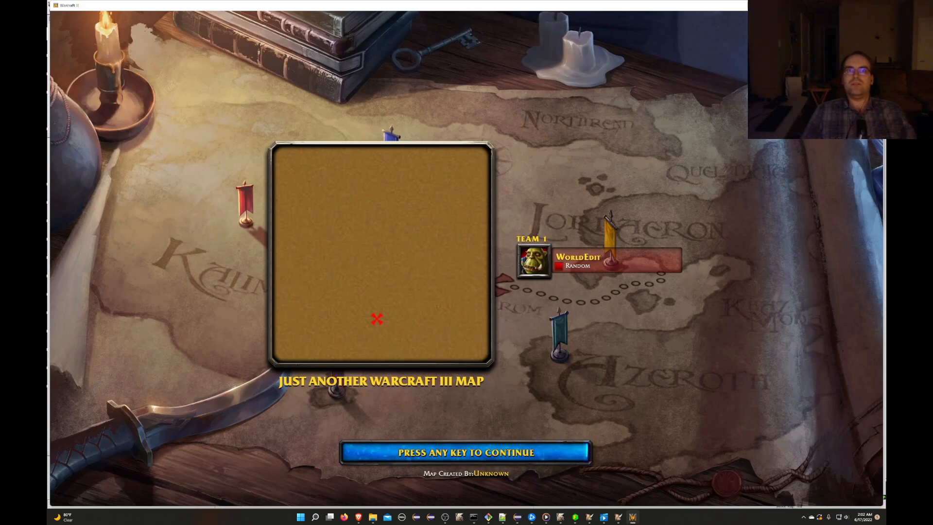
# - Inspect the Blood Mage's blue orbs and the Town Hall in game, then start exiting via the menu
pyautogui.press('space')
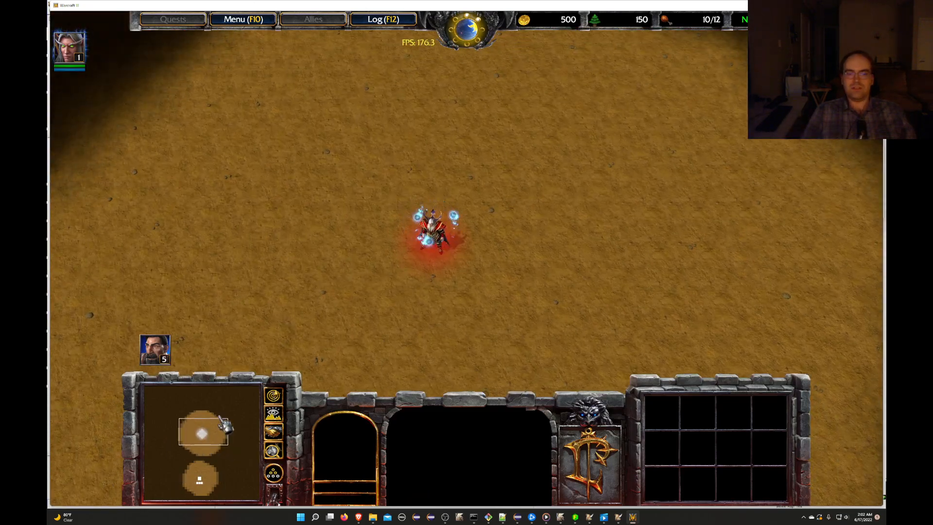
pyautogui.click(439, 232)
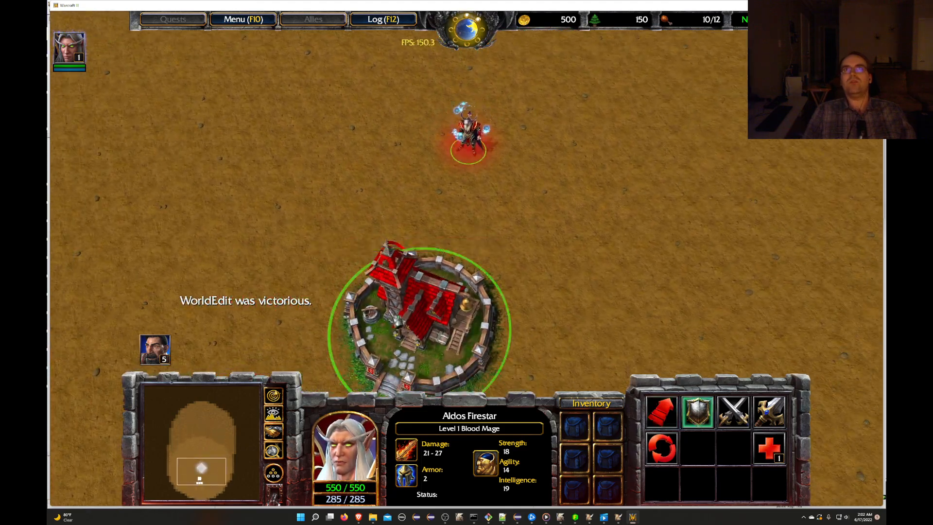
pyautogui.click(419, 322)
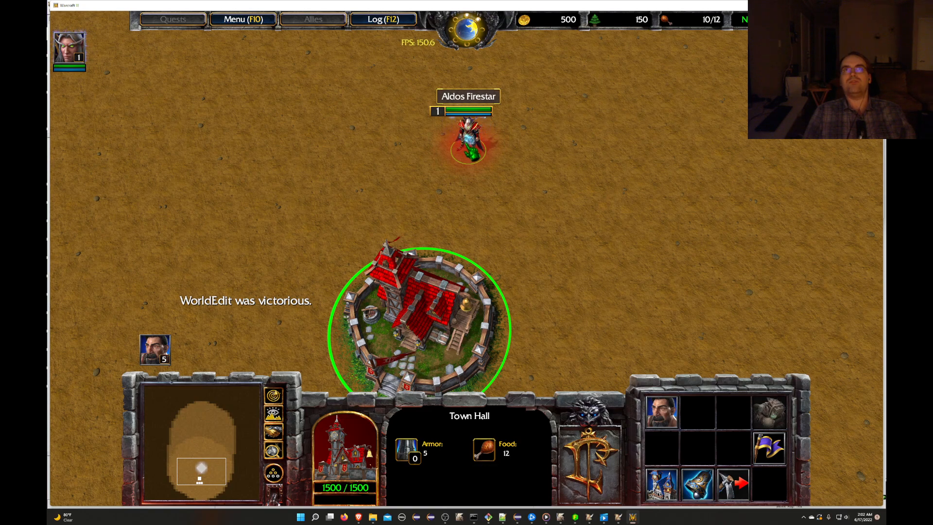
pyautogui.click(468, 134)
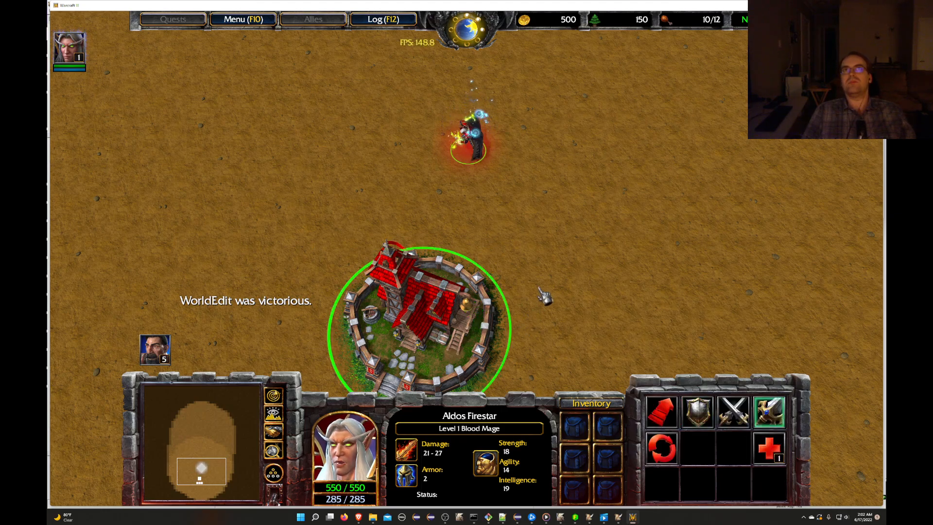
pyautogui.moveTo(242, 19)
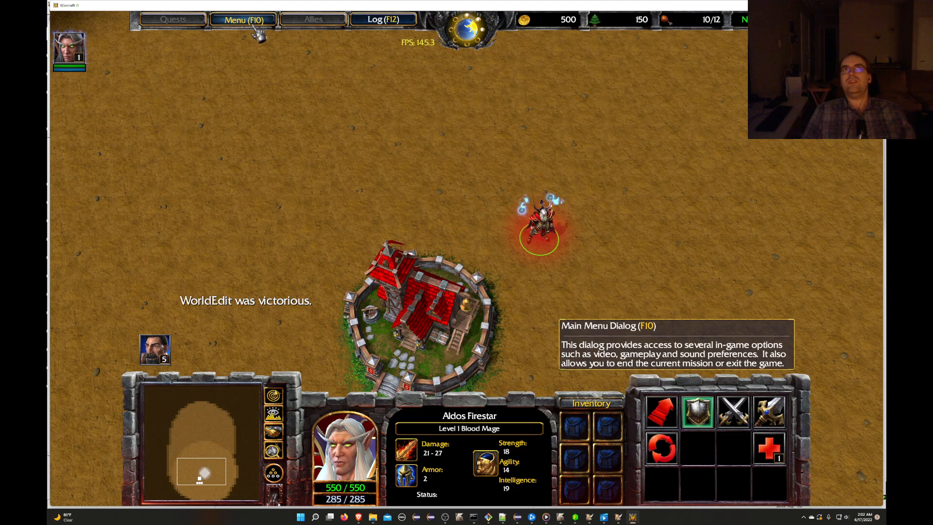
pyautogui.click(243, 20)
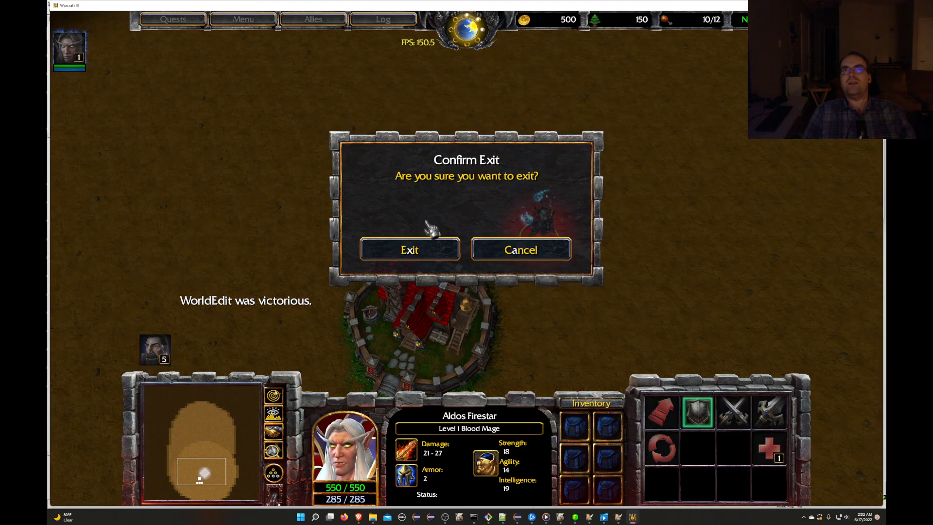
# - Leave the test game and view Sphere Blue's Art - Target value under Custom Abilities
pyautogui.click(409, 249)
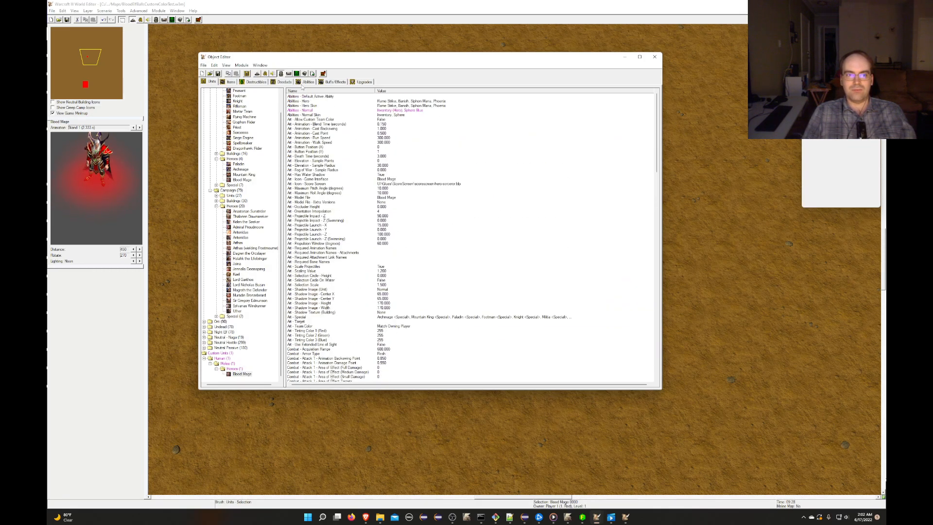
pyautogui.click(308, 81)
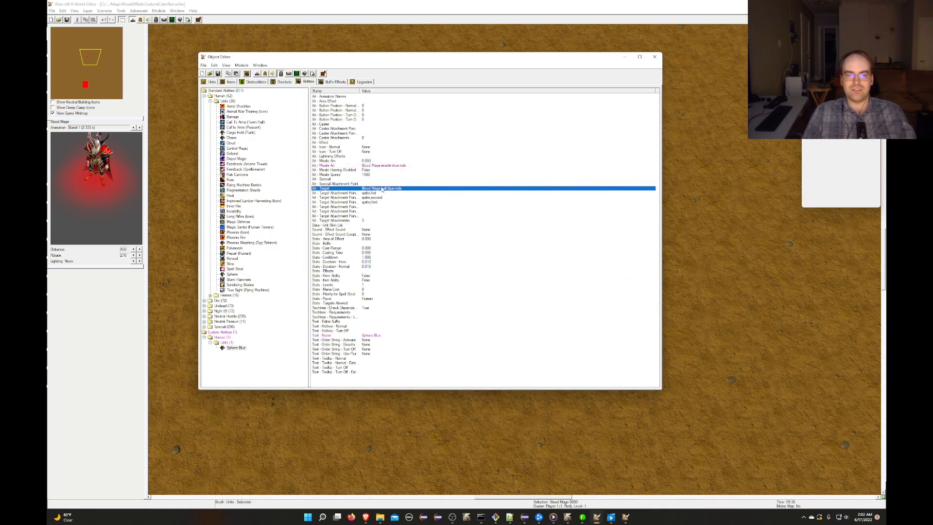
pyautogui.doubleClick(381, 188)
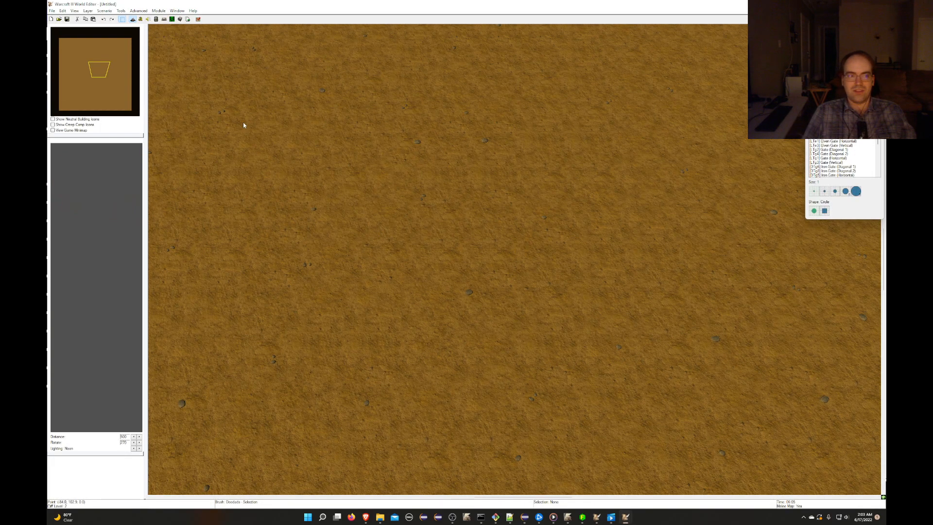
# - Reopen the Blood Mage test map and close the unexpected-error crash report
pyautogui.click(58, 19)
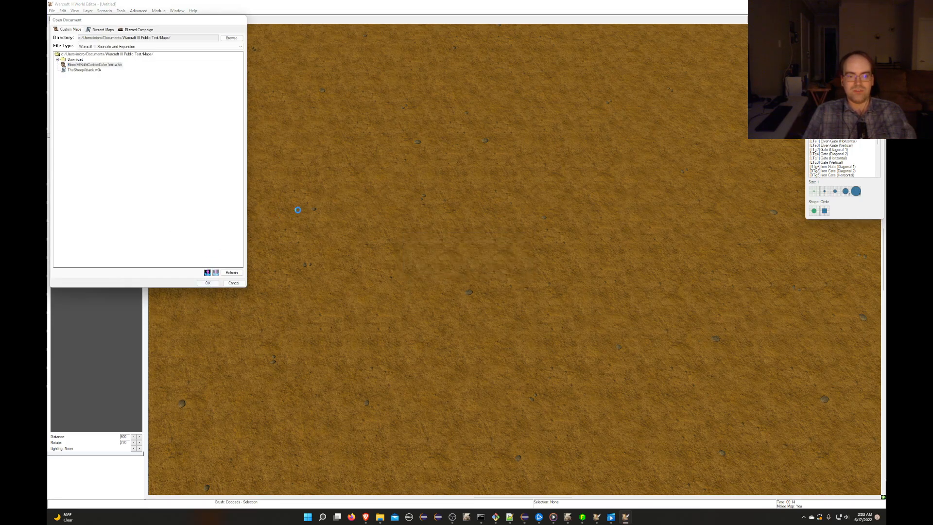
pyautogui.click(208, 283)
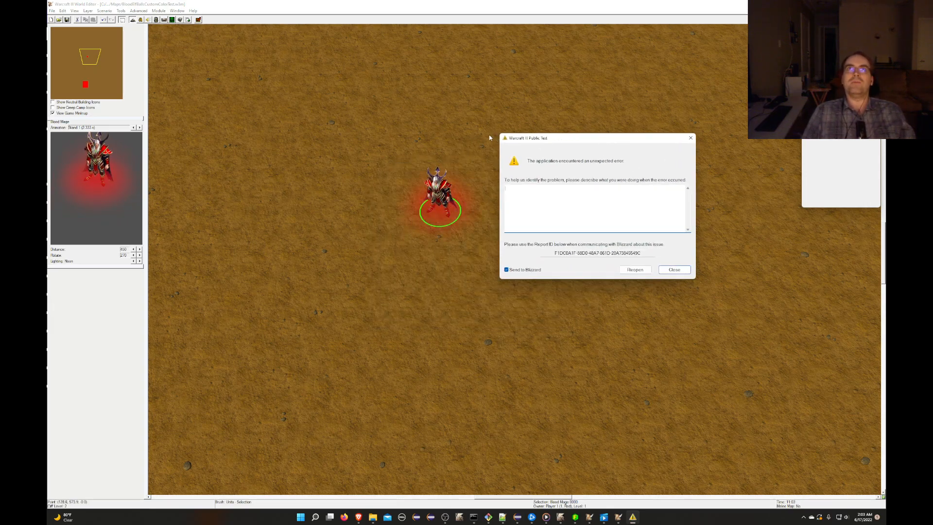
pyautogui.moveTo(463, 254)
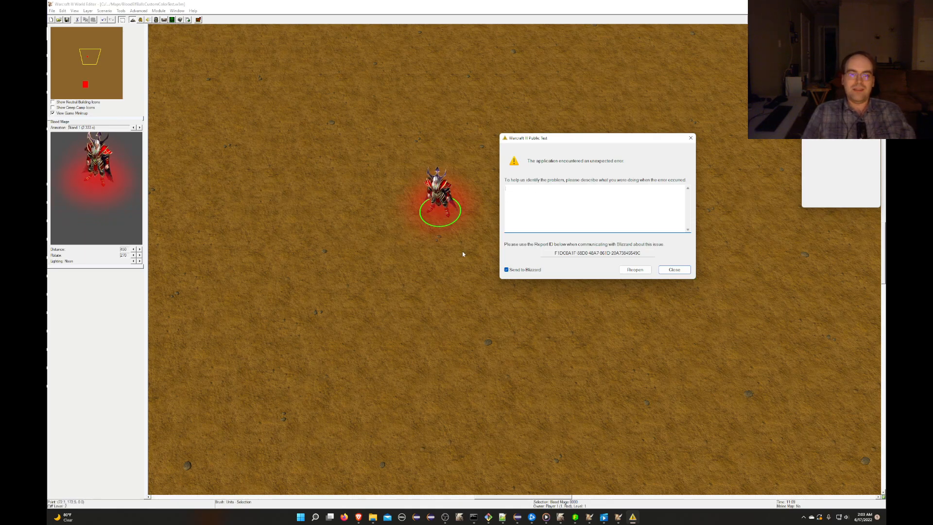
pyautogui.click(673, 270)
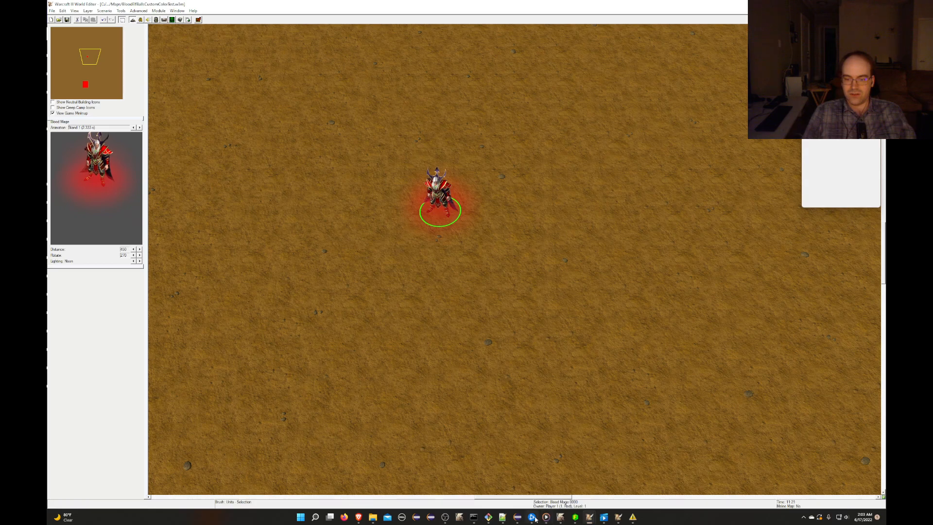
# - Launch the Public Test Realm editor from Battle.net and acknowledge the 'already running' notice
pyautogui.click(531, 516)
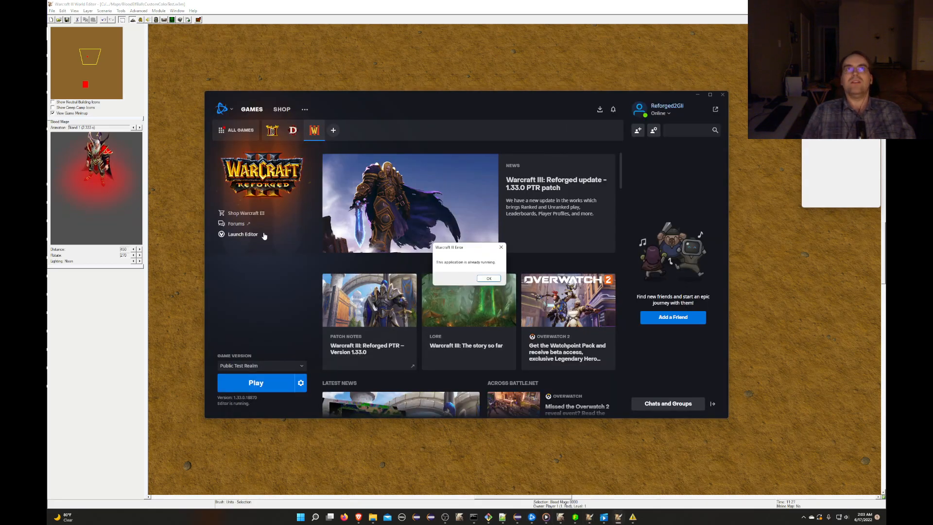
pyautogui.click(487, 278)
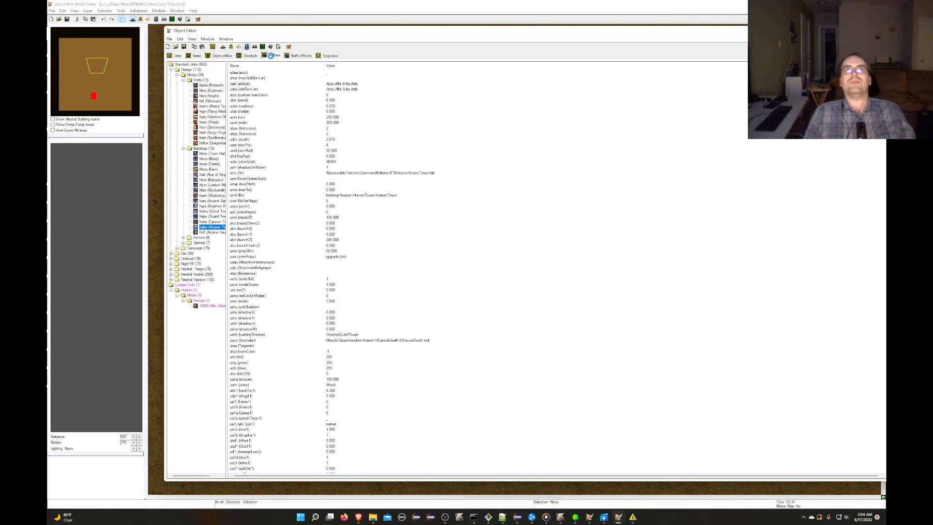
# - Accept Sphere Blue's target art model list, hit the crash, and bring up the hex viewer windows
pyautogui.click(273, 55)
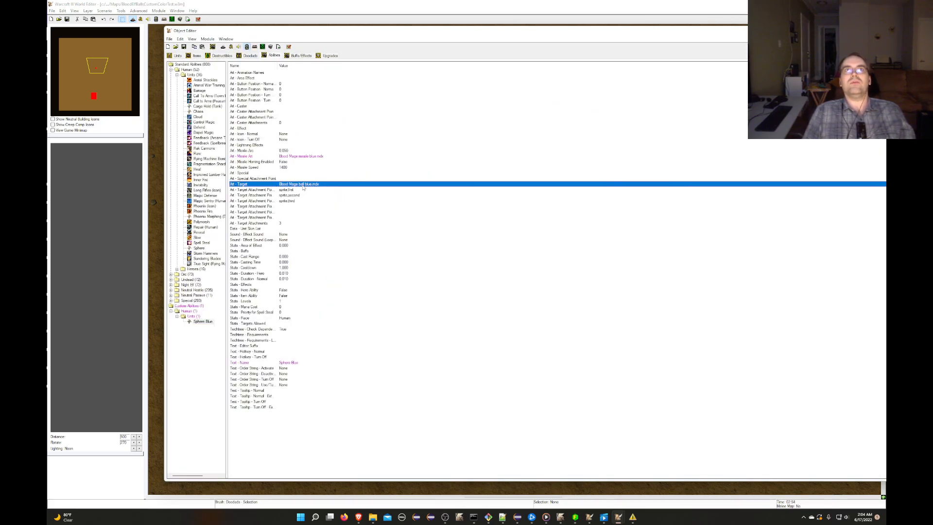
pyautogui.doubleClick(298, 183)
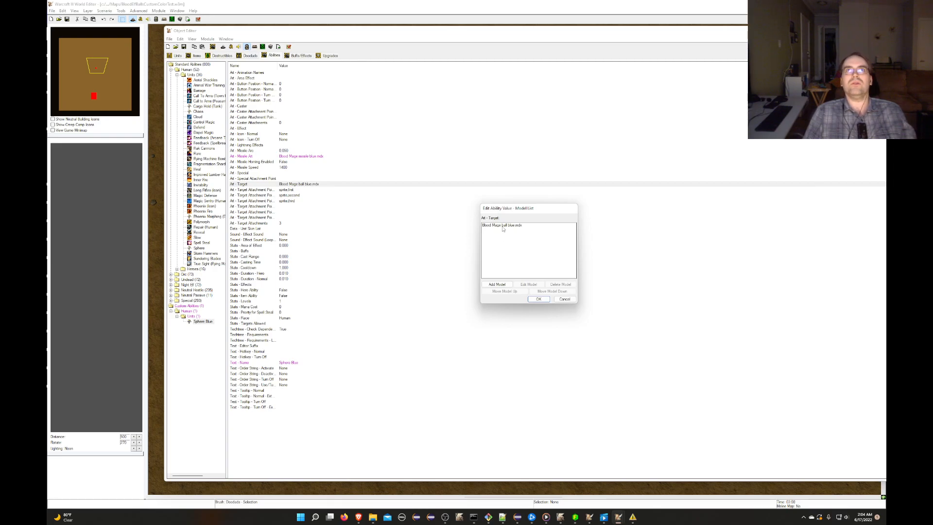
pyautogui.click(528, 283)
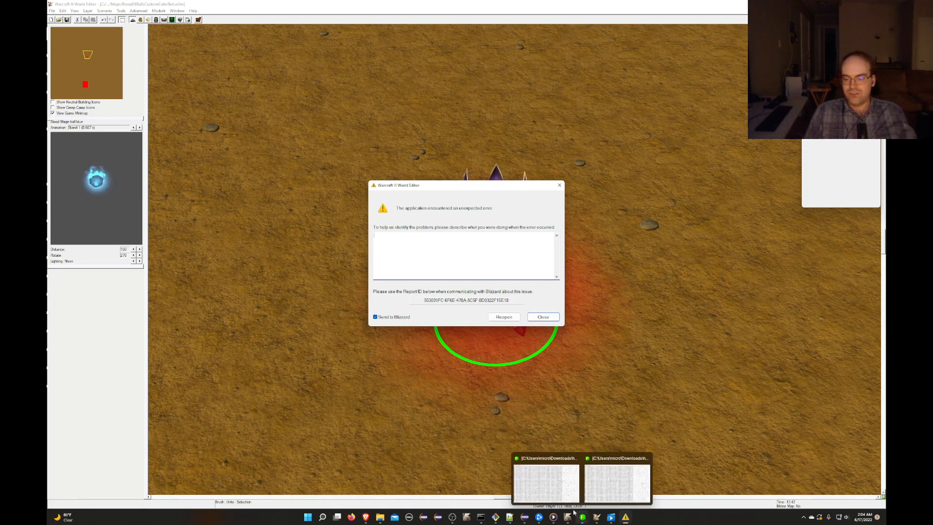
pyautogui.click(542, 317)
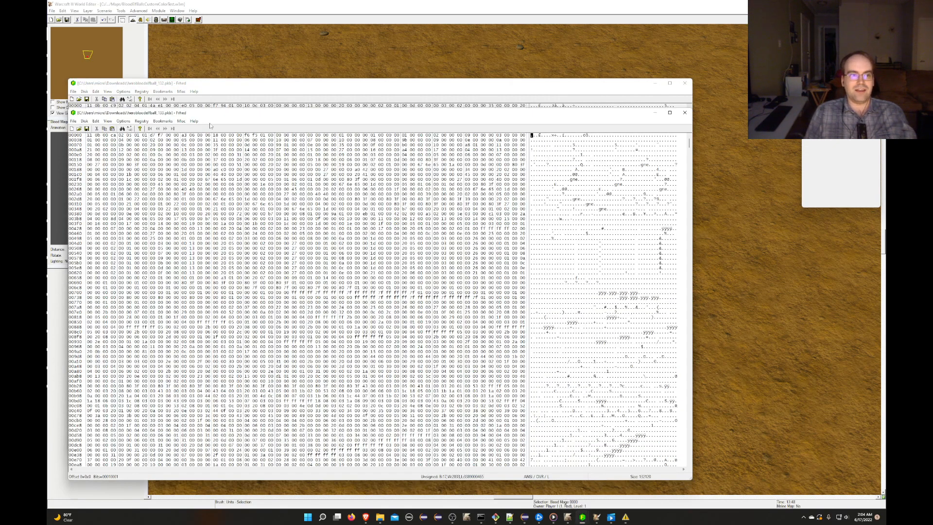